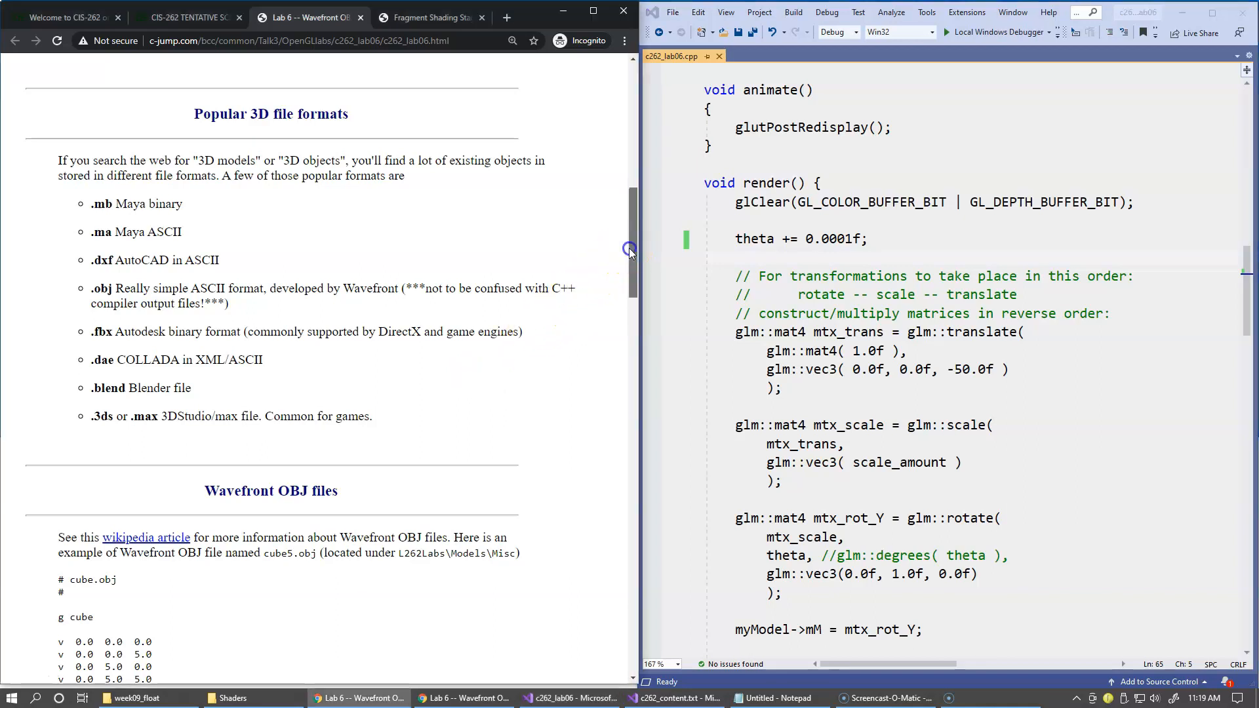
- Scroll the lab page down to the Wavefront OBJ cube.obj example with its vertex lines
scroll(down, 3)
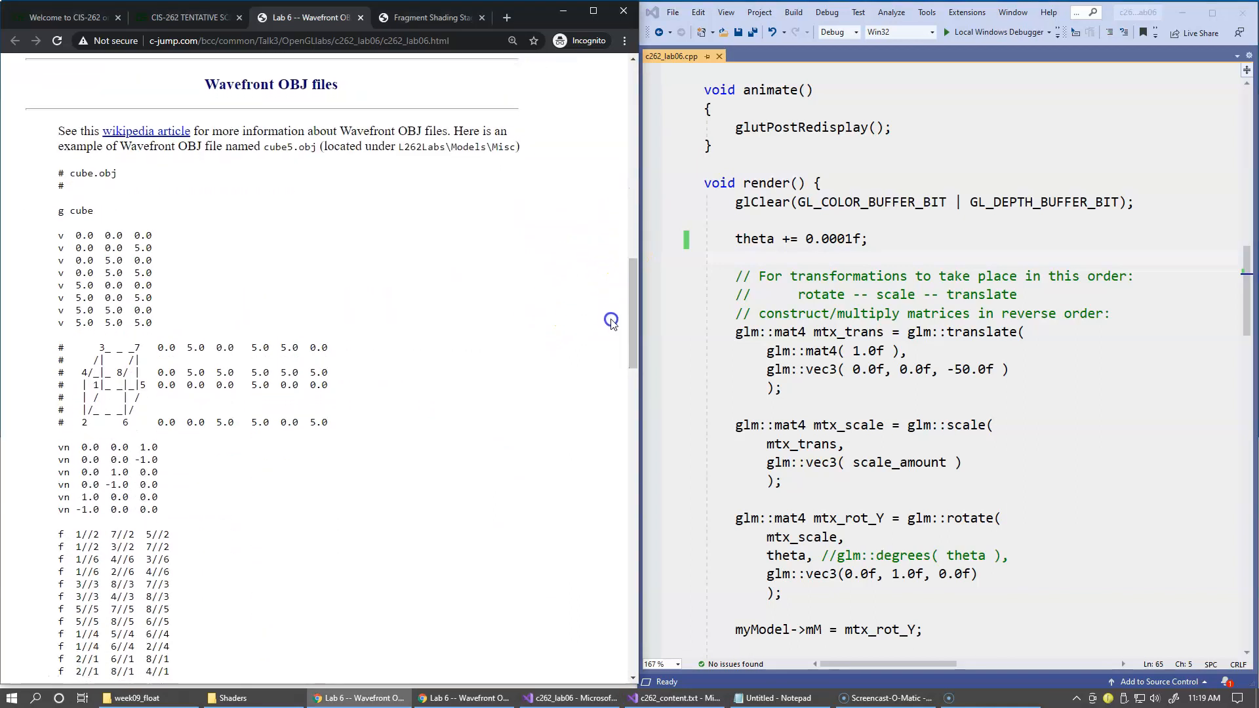
mouse_move(481, 293)
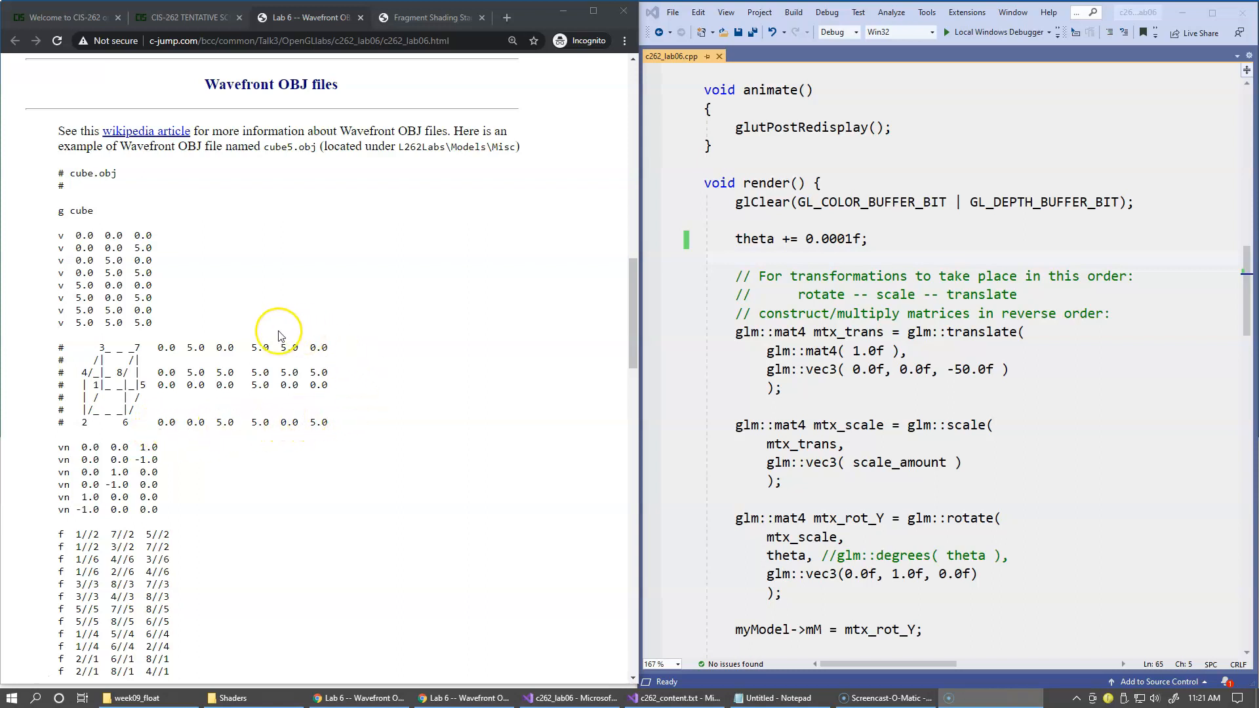
mouse_move(164, 368)
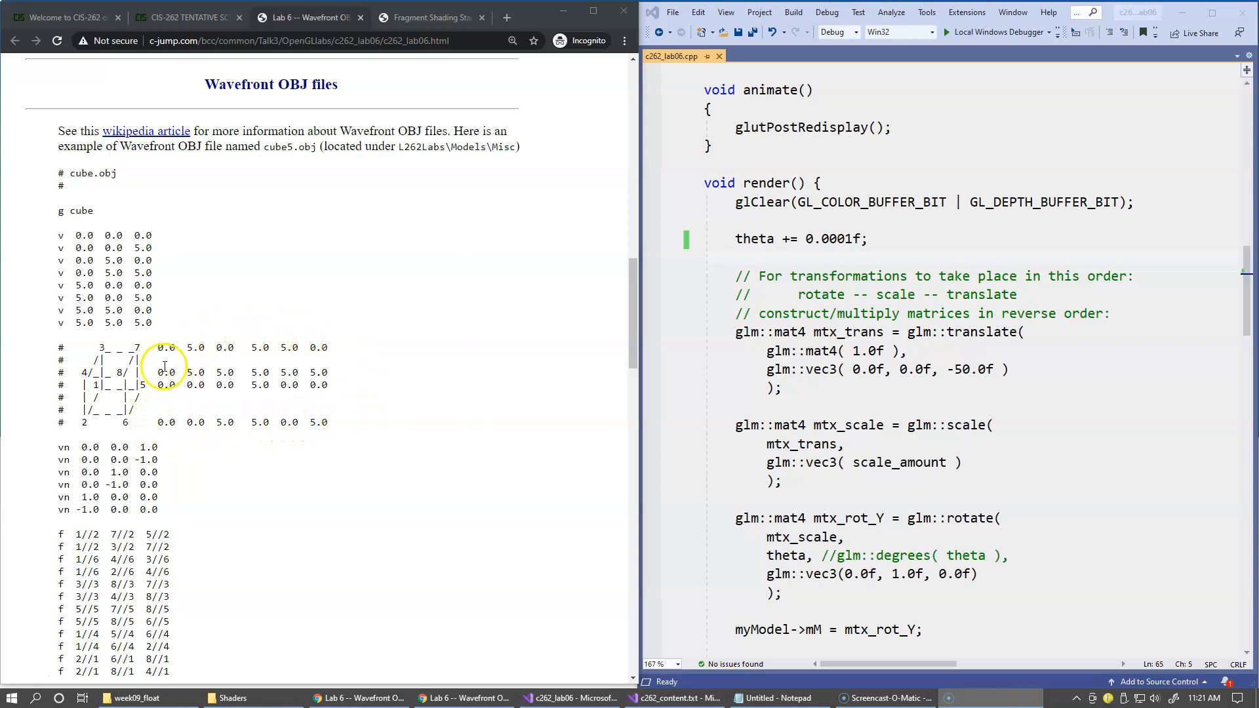
mouse_move(151, 406)
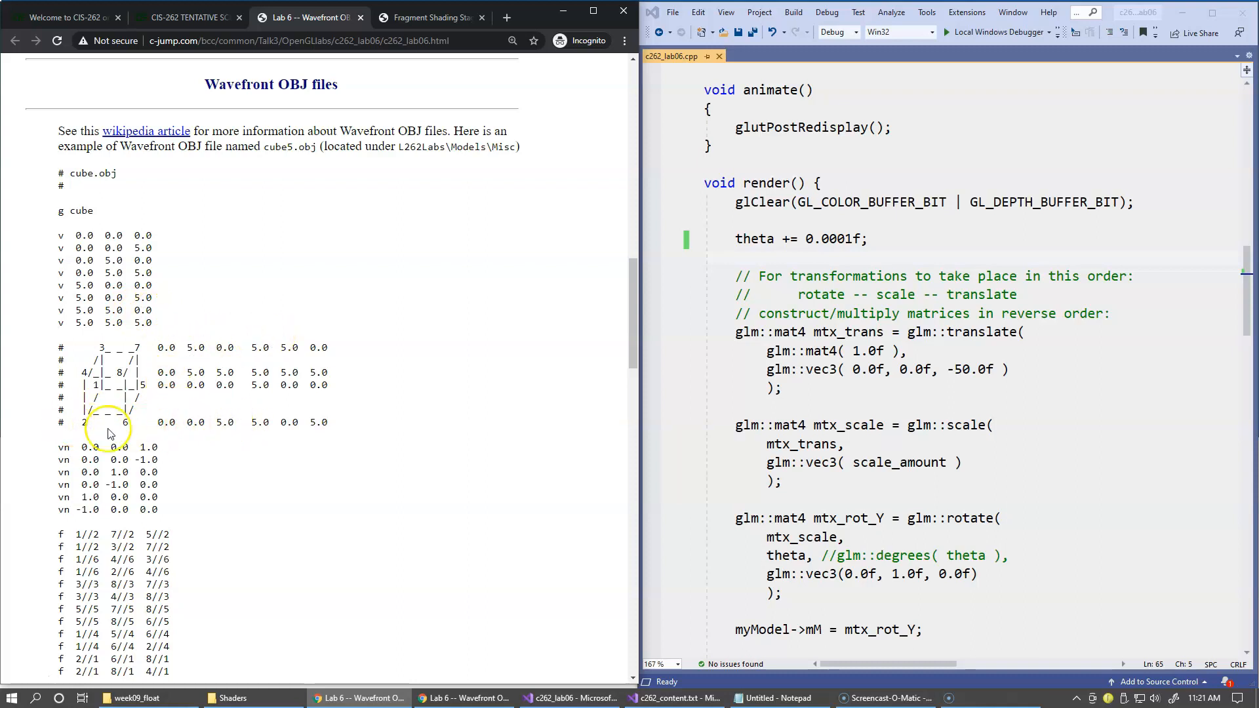
double_click(196, 421)
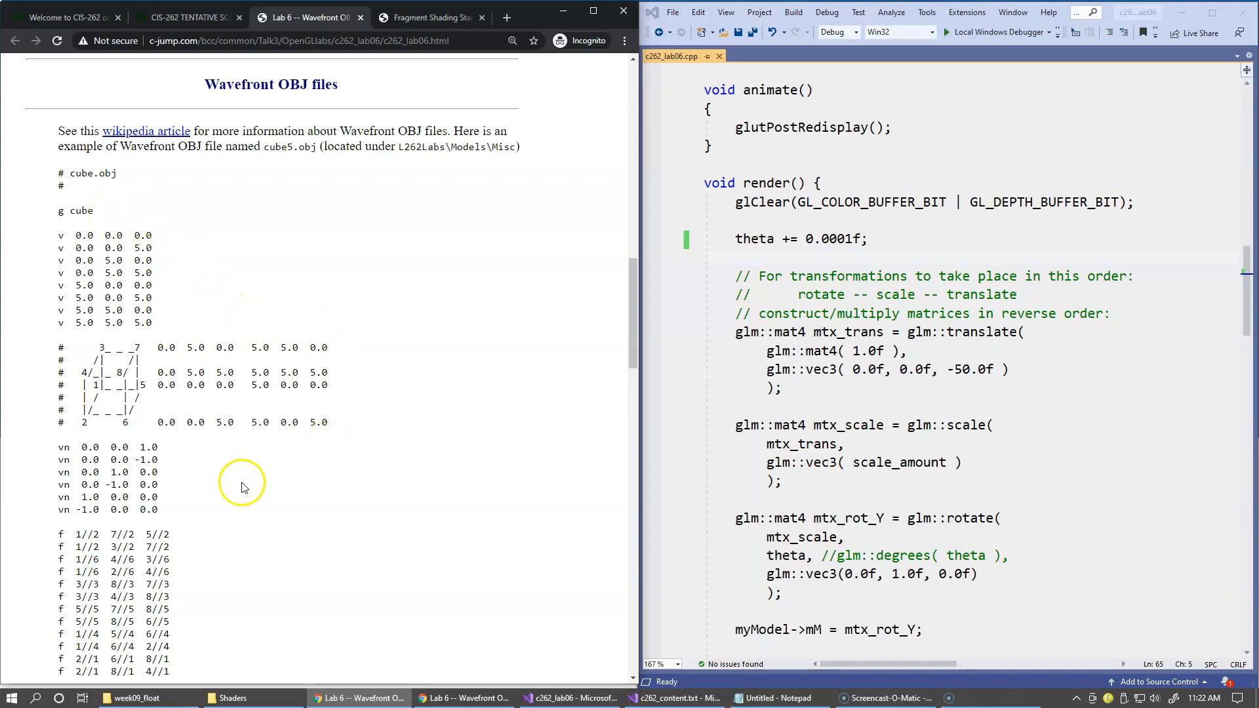
drag(27, 462, 159, 509)
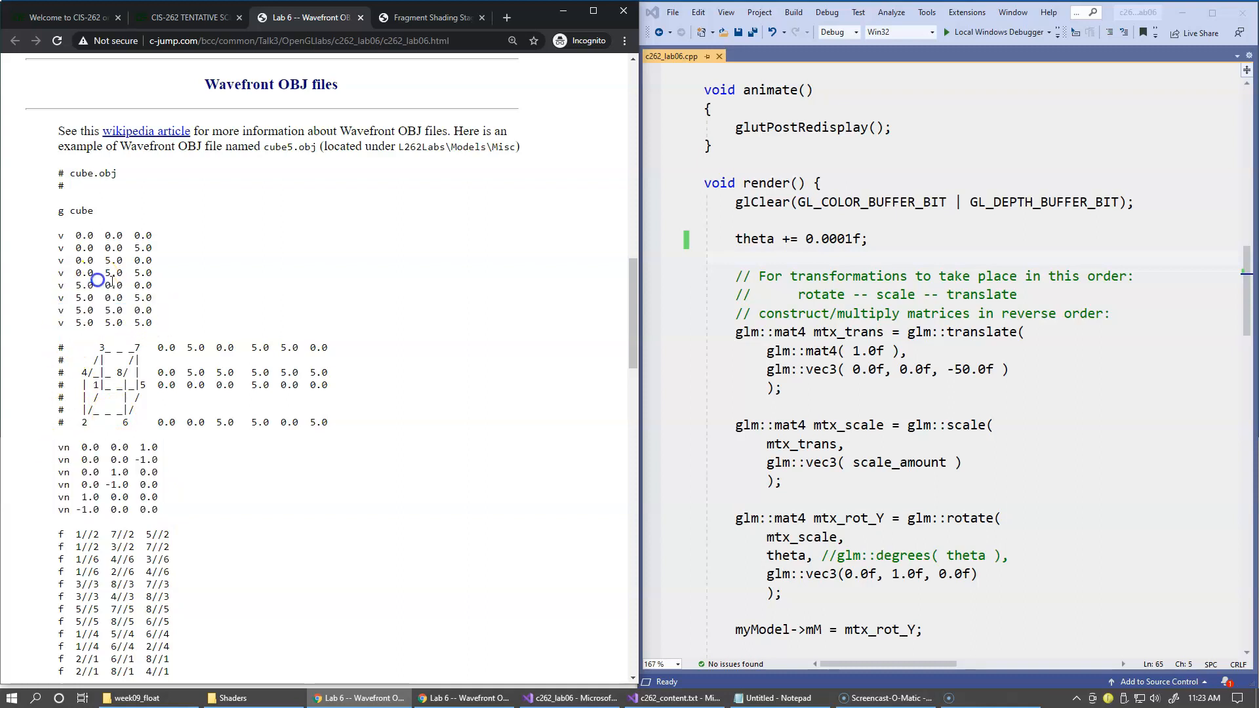
mouse_move(278, 473)
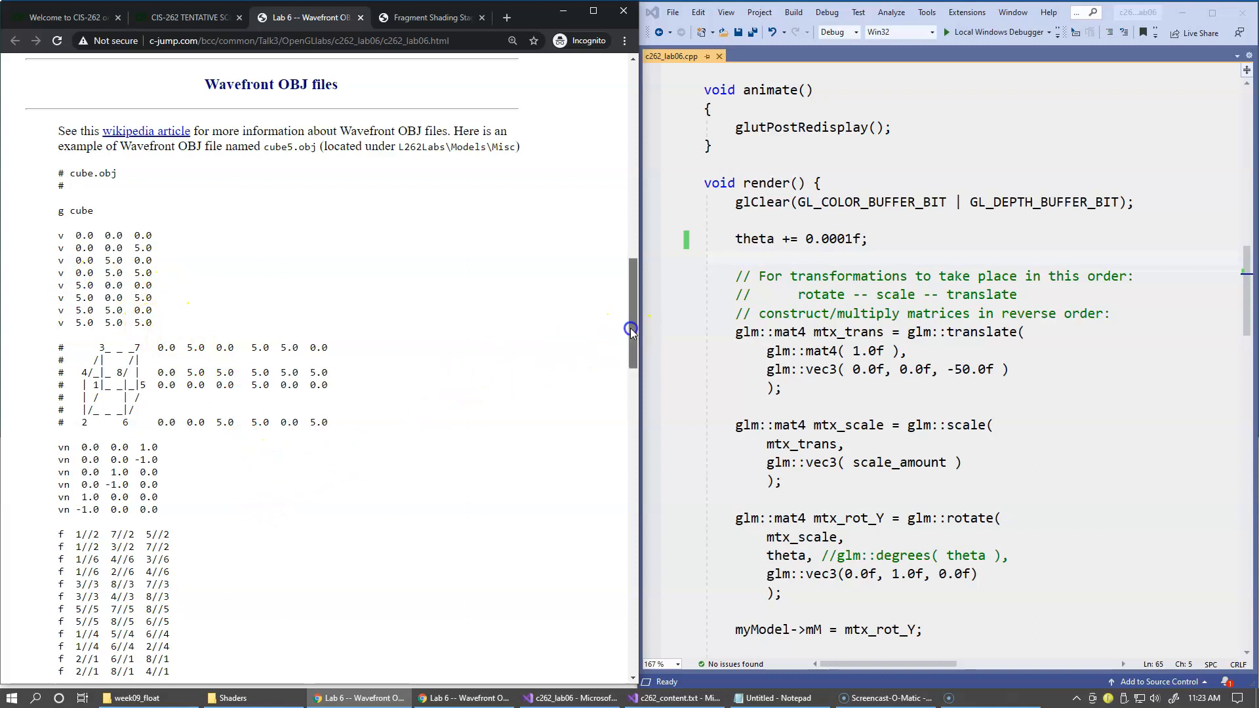
- Bring all the cube face lines into view and highlight the 7//2 entry in the first one
scroll(down, 3)
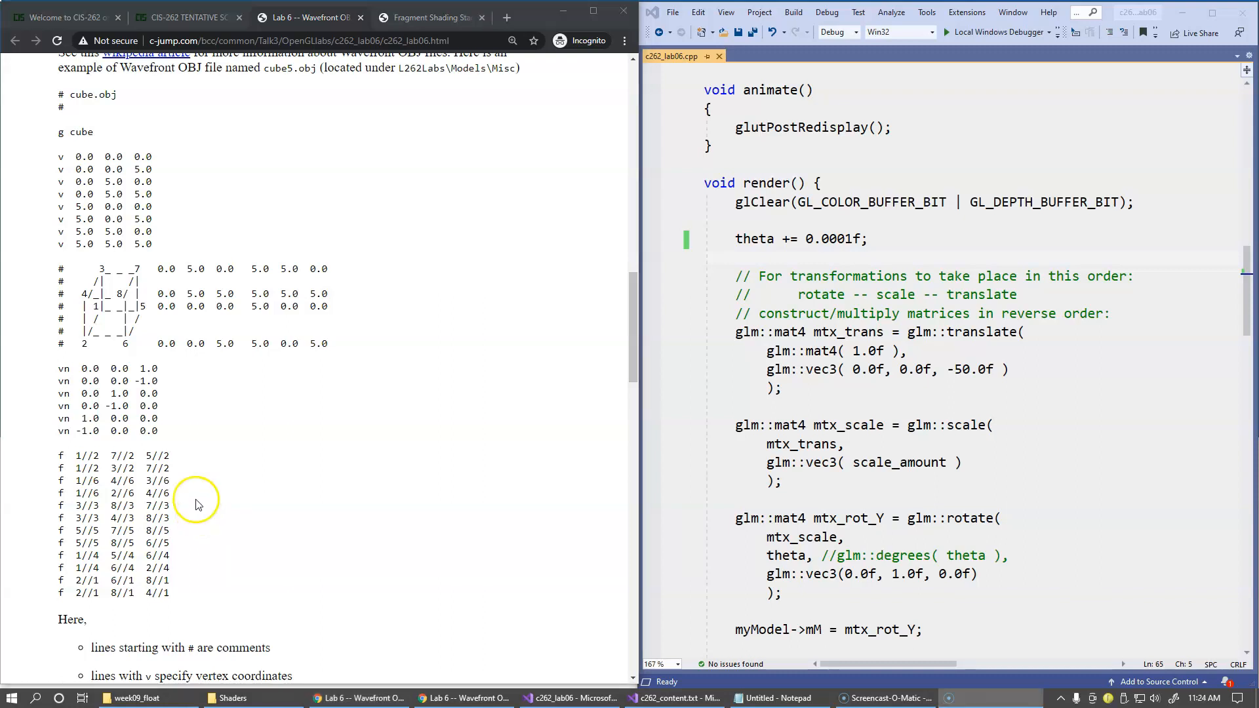
double_click(84, 455)
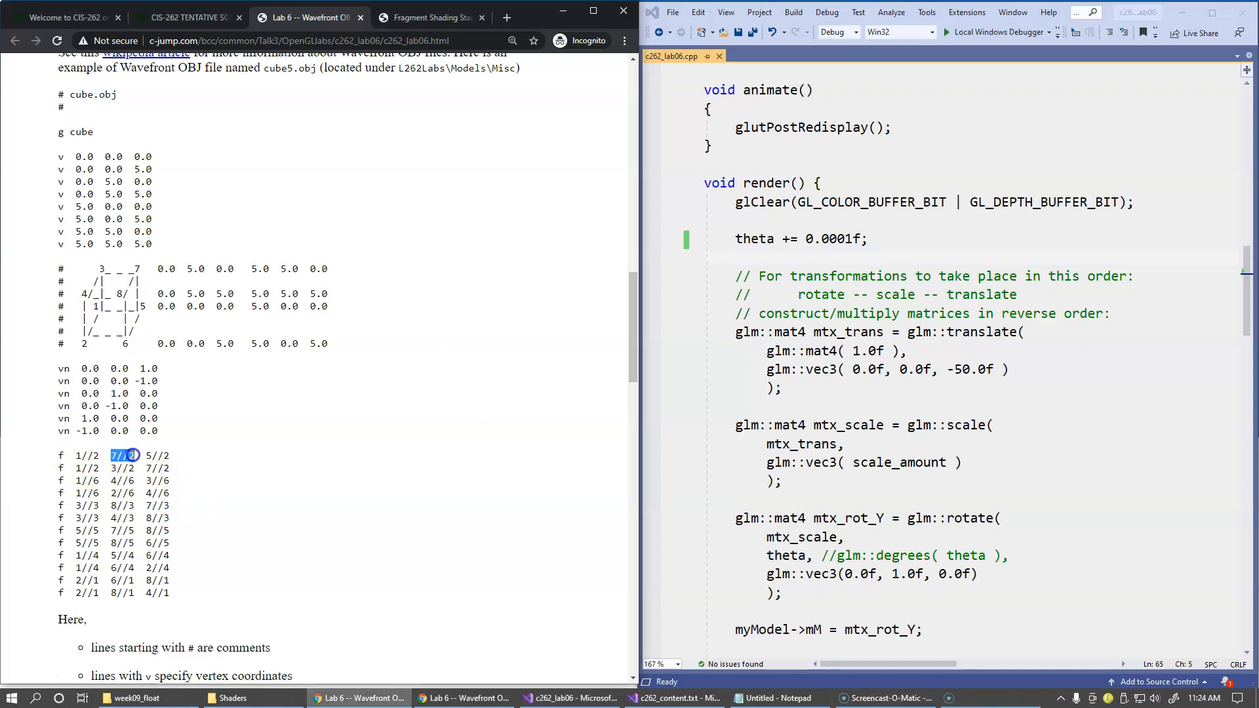
double_click(156, 456)
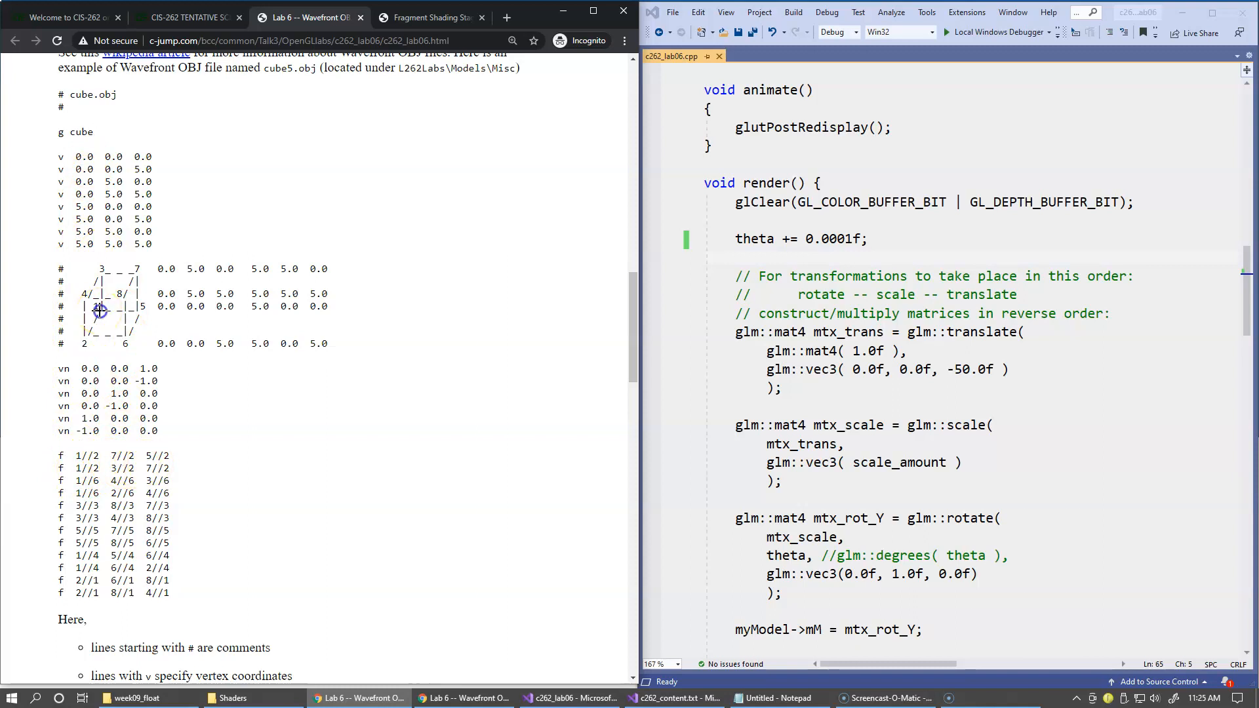
drag(98, 312, 132, 301)
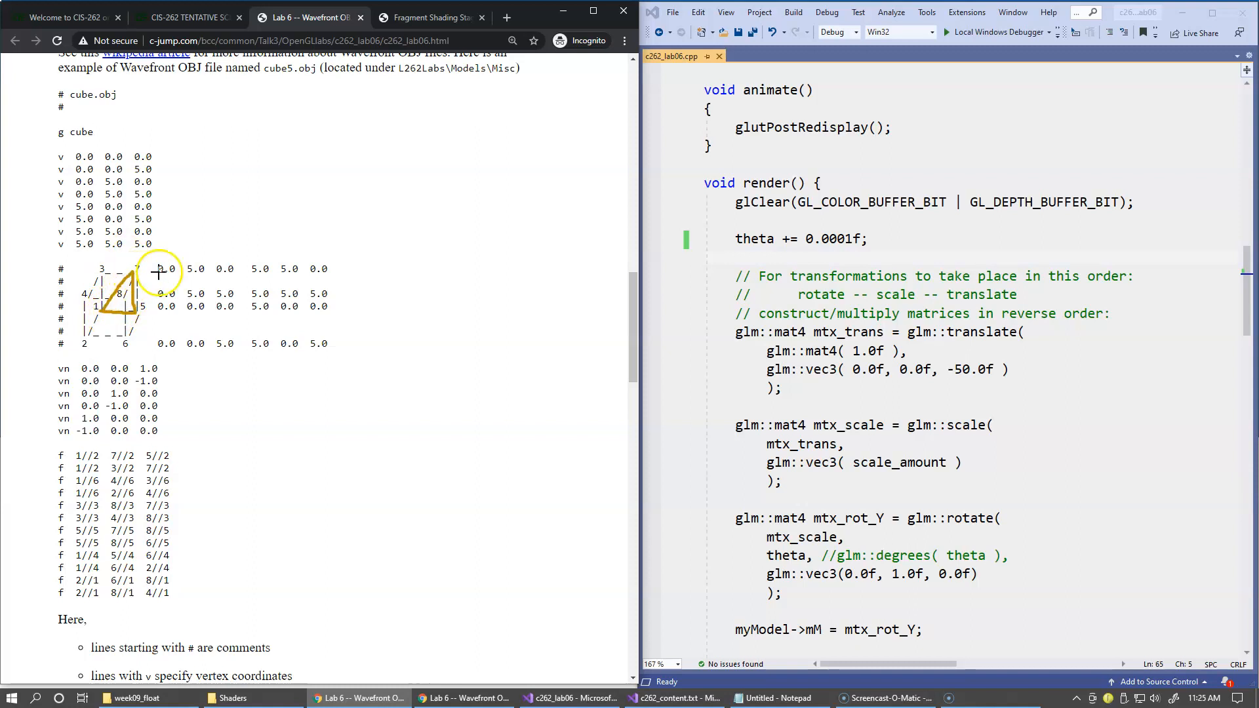
mouse_move(129, 309)
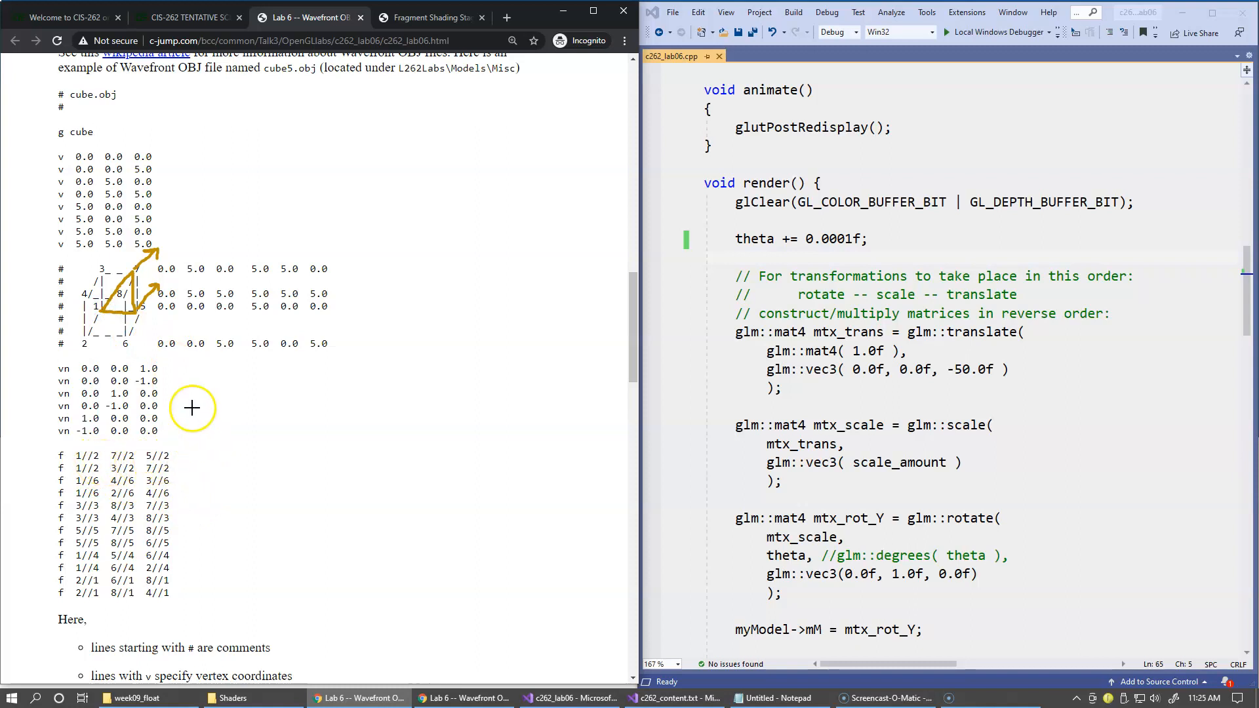
mouse_move(133, 293)
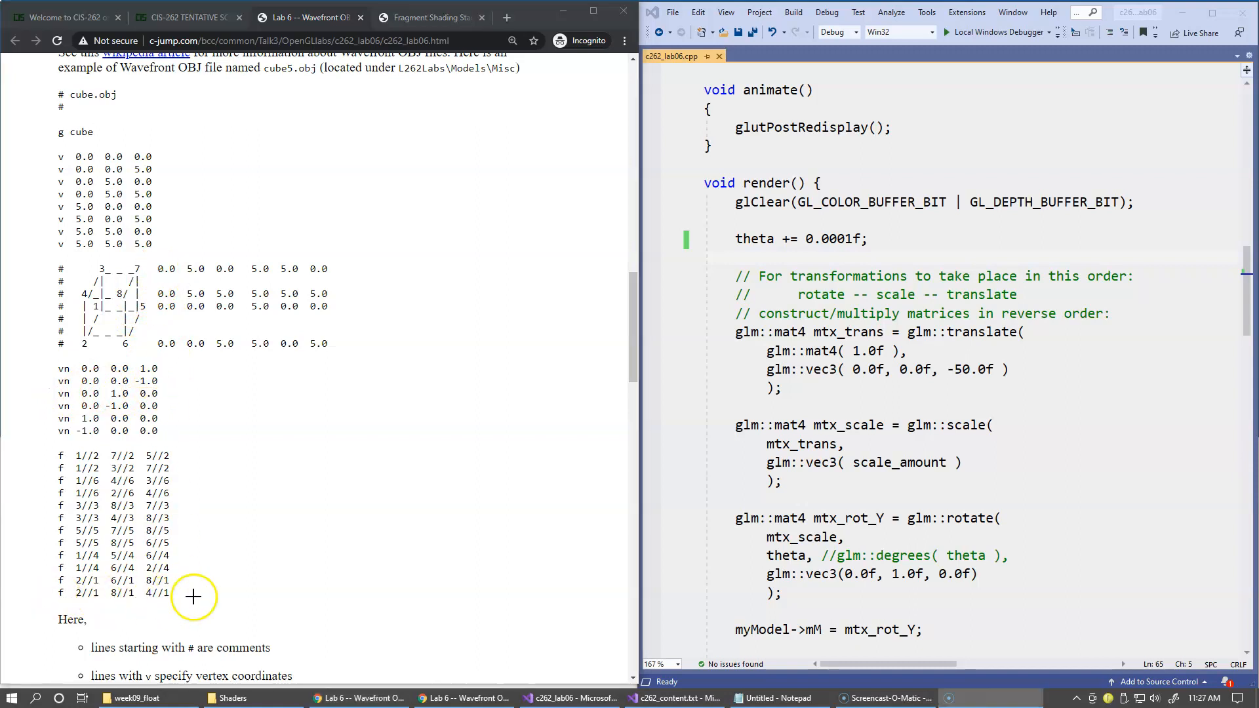
mouse_move(160, 602)
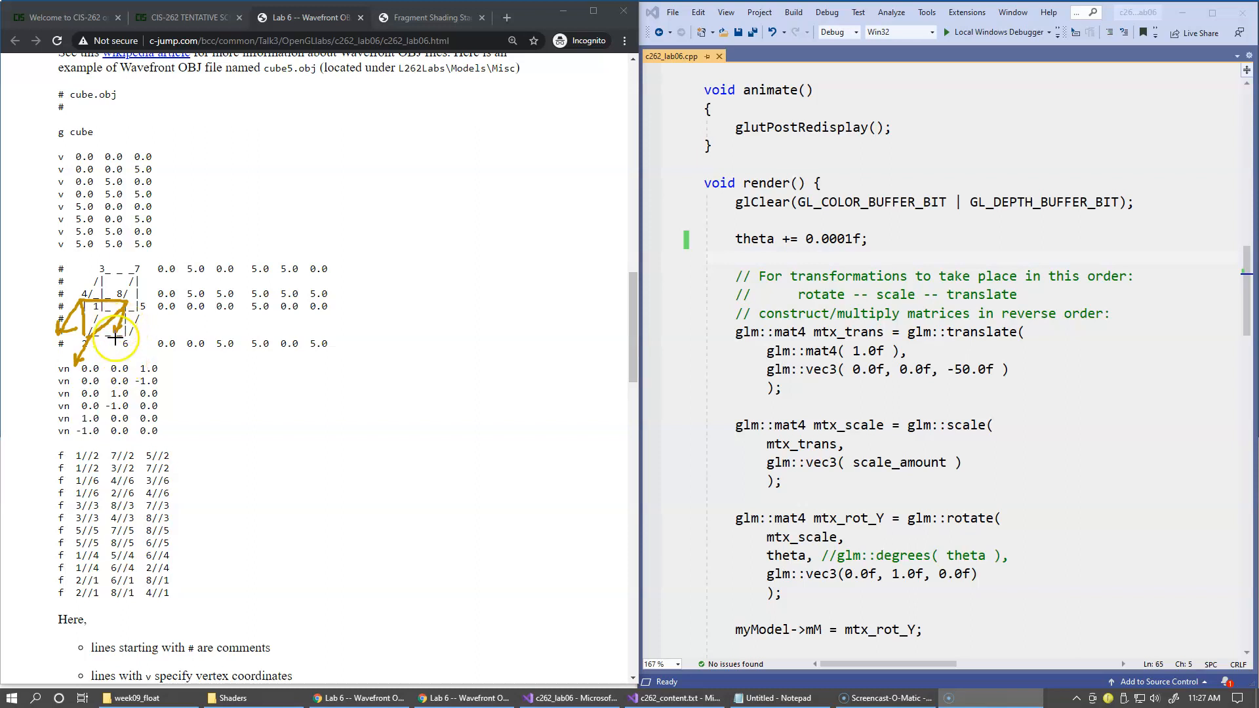
mouse_move(183, 509)
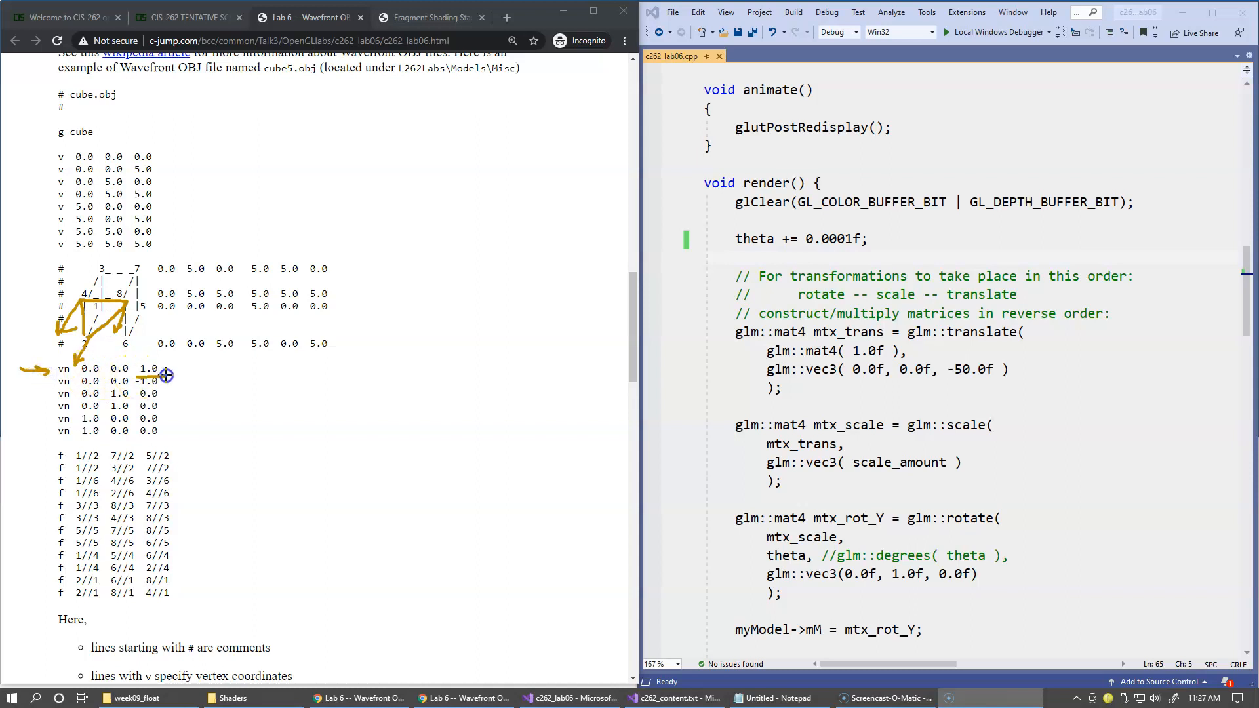
mouse_move(186, 376)
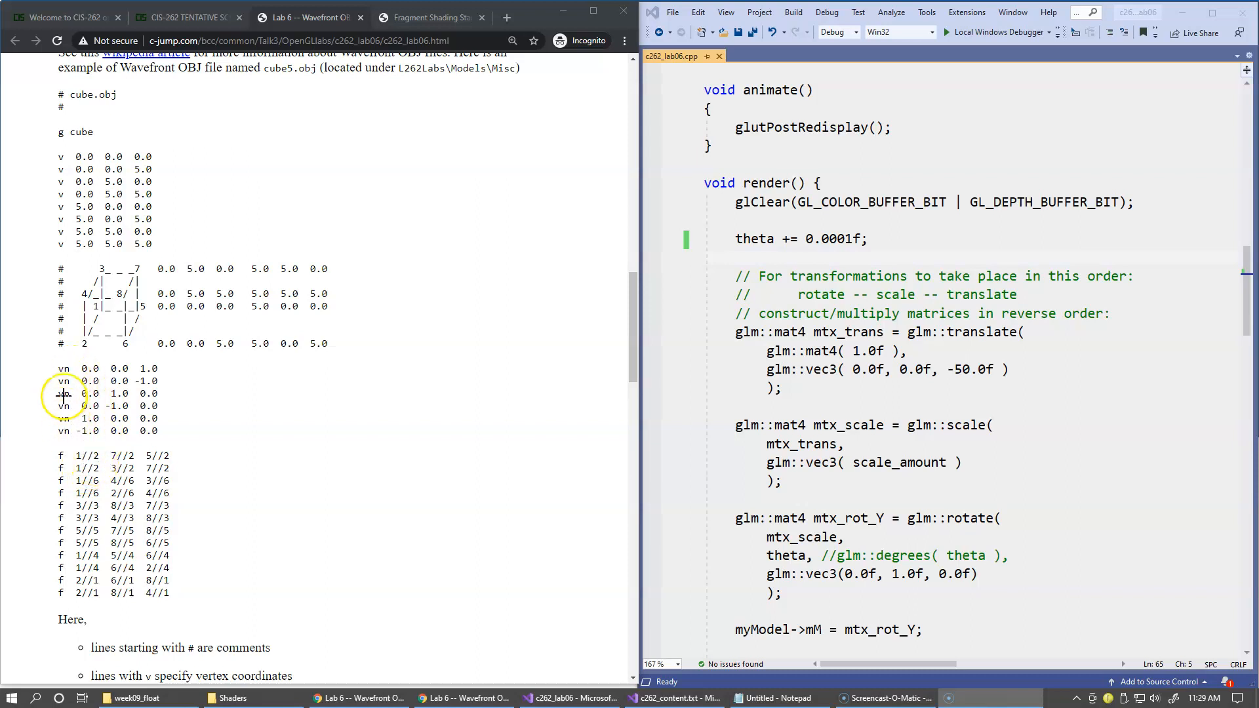
mouse_move(91, 446)
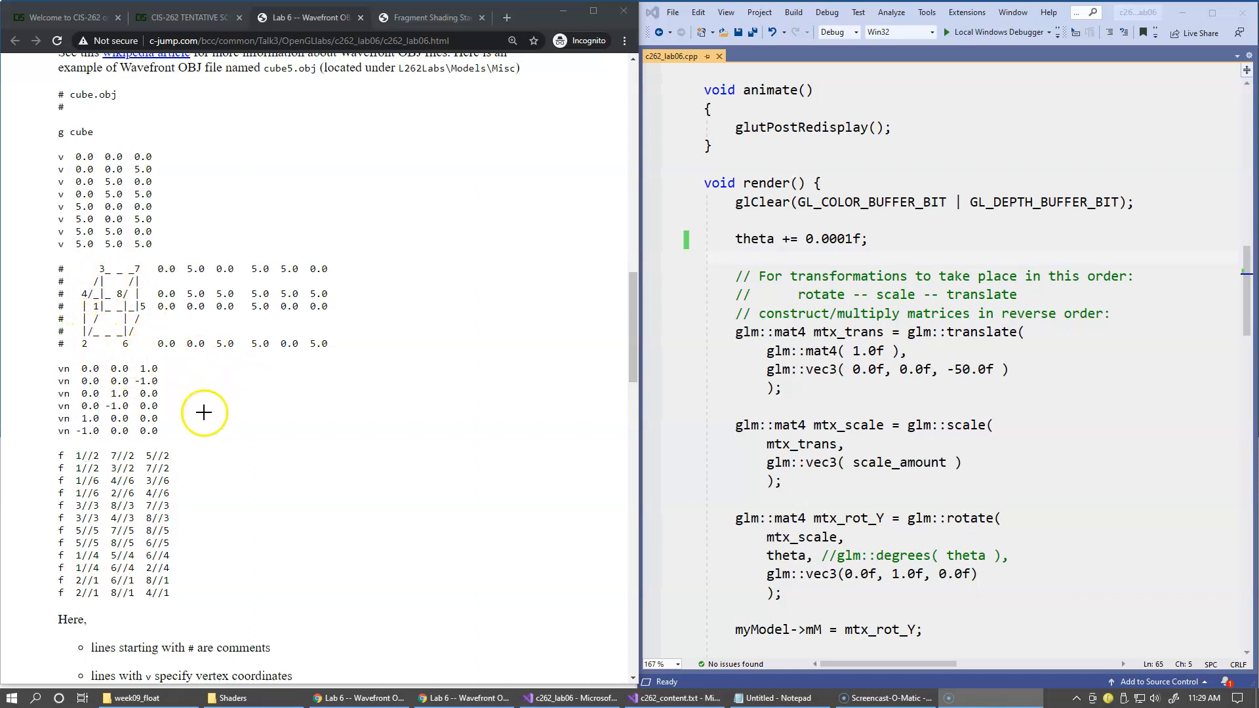
mouse_move(244, 424)
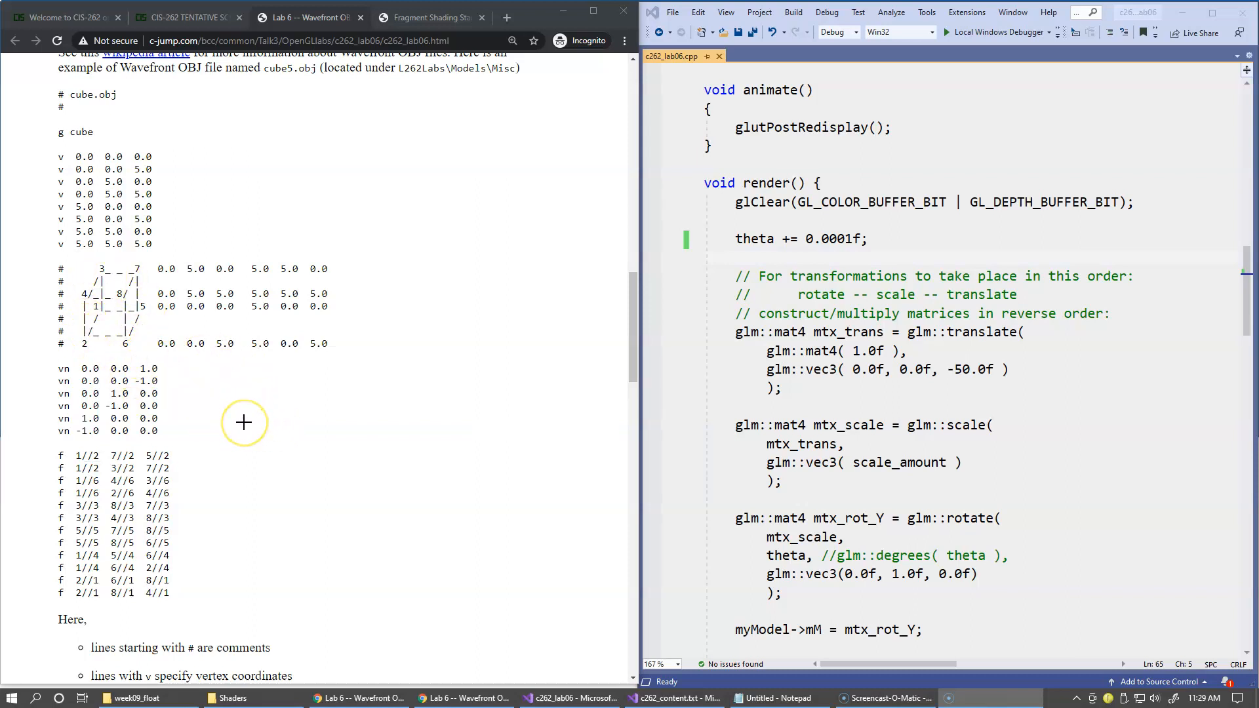
mouse_move(244, 422)
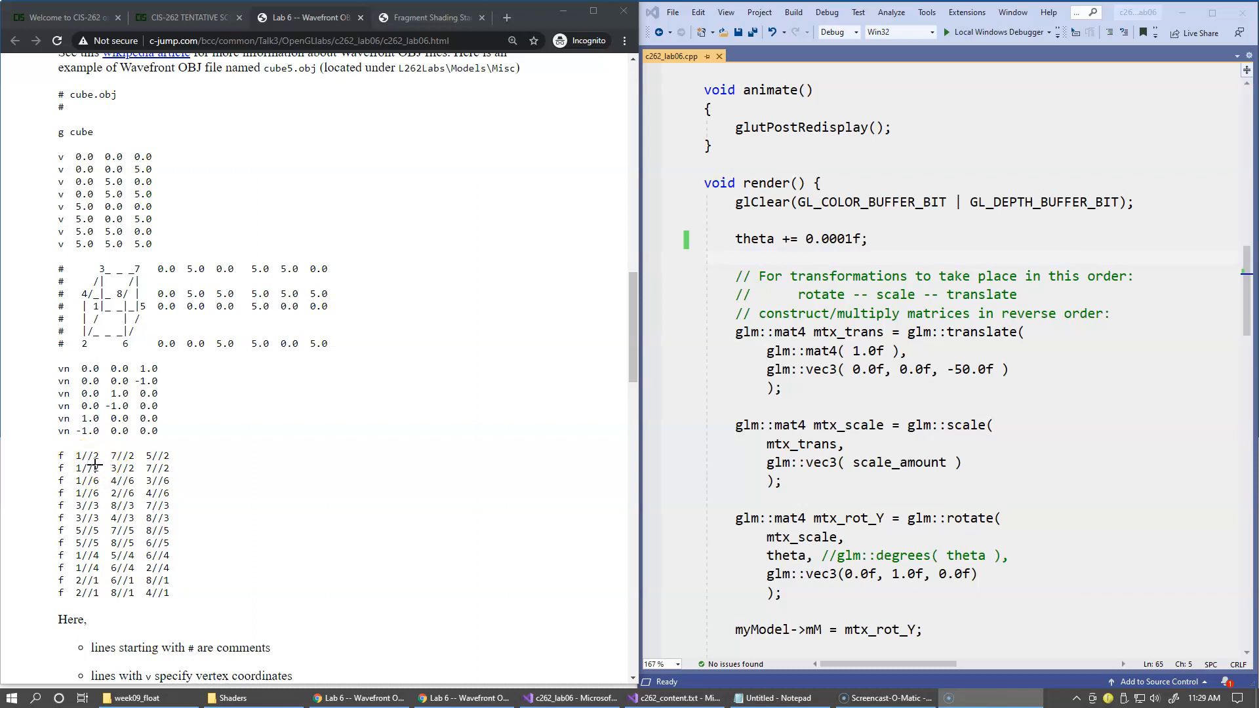
mouse_move(247, 468)
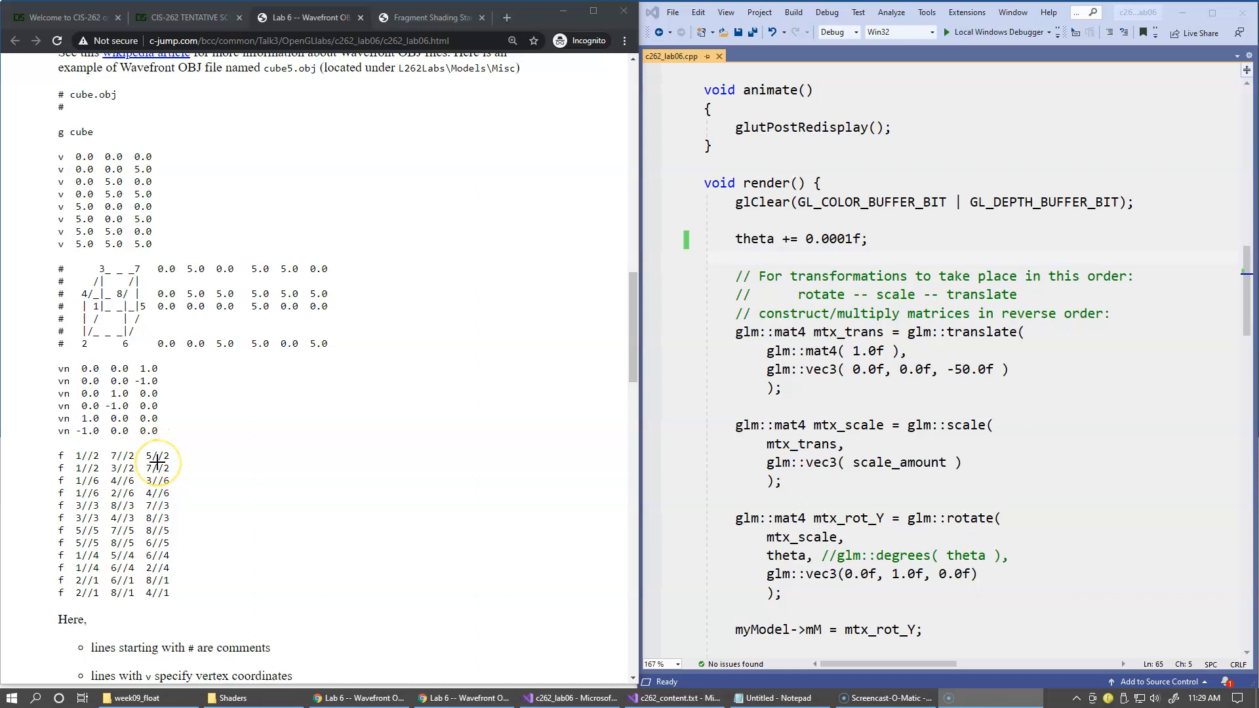
mouse_move(235, 458)
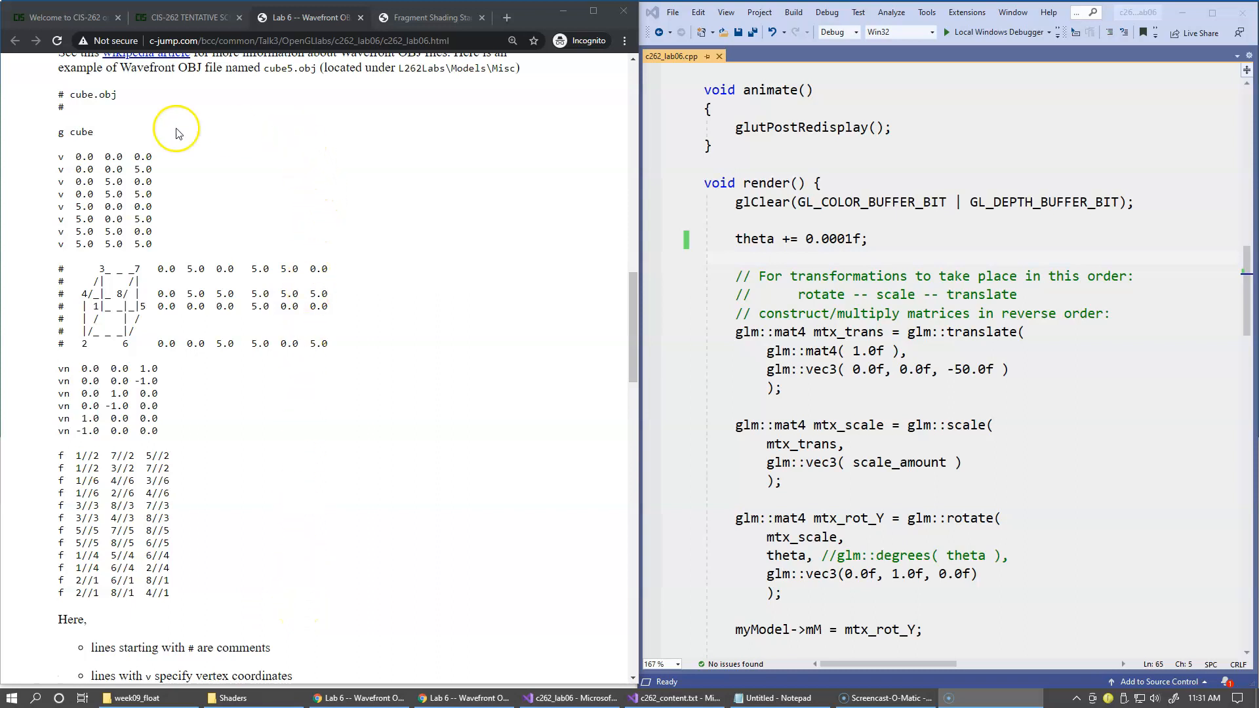
mouse_move(56, 606)
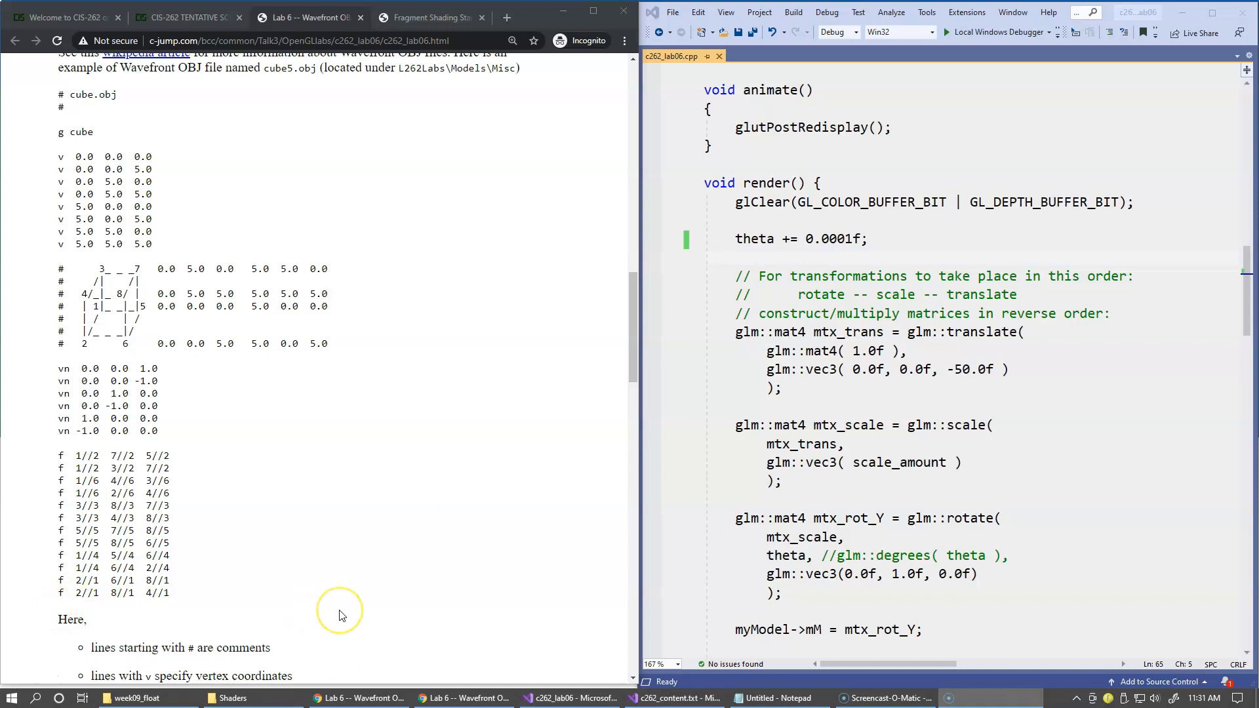
mouse_move(357, 514)
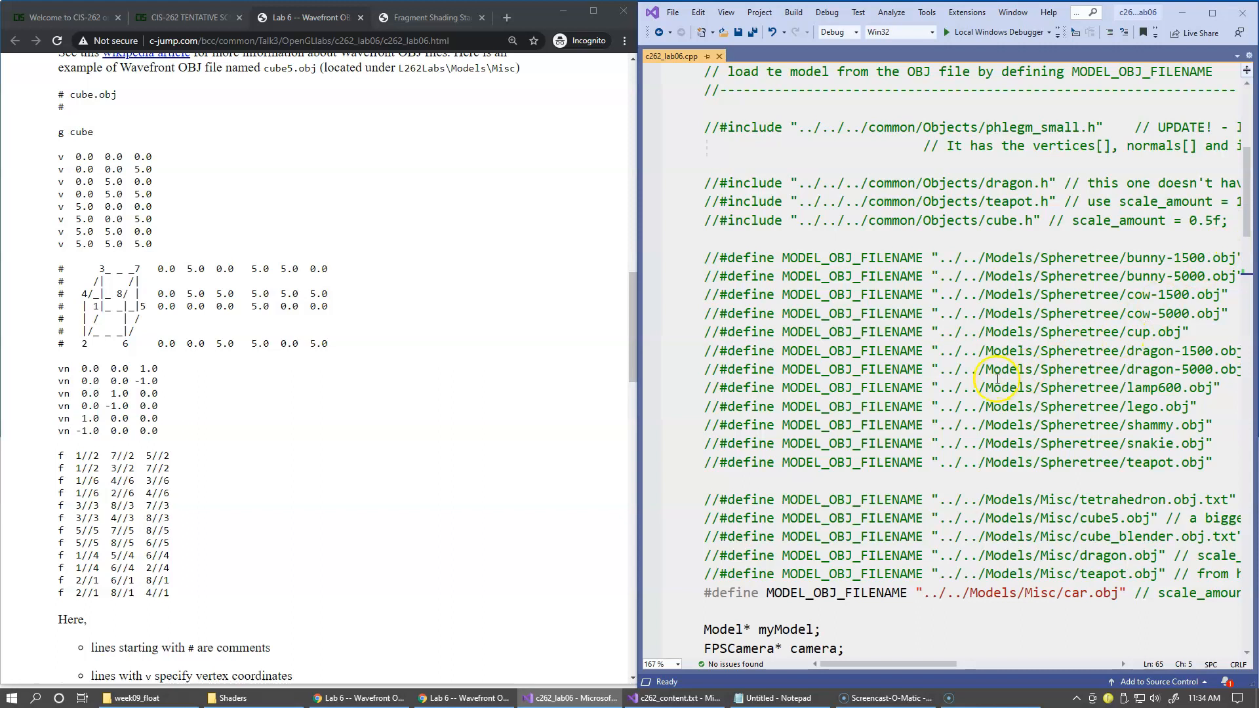
mouse_move(845, 598)
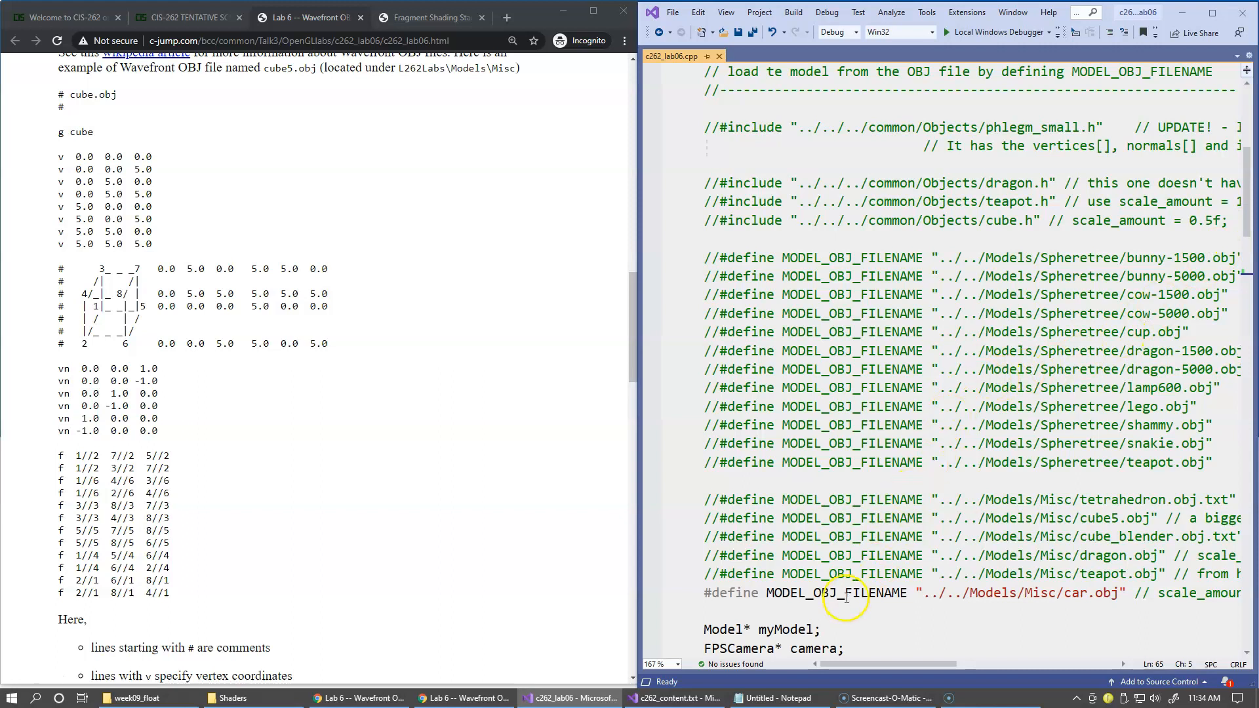
- Select the MODEL_OBJ_FILENAME macro and highlight the car.obj model path in its definition
double_click(836, 593)
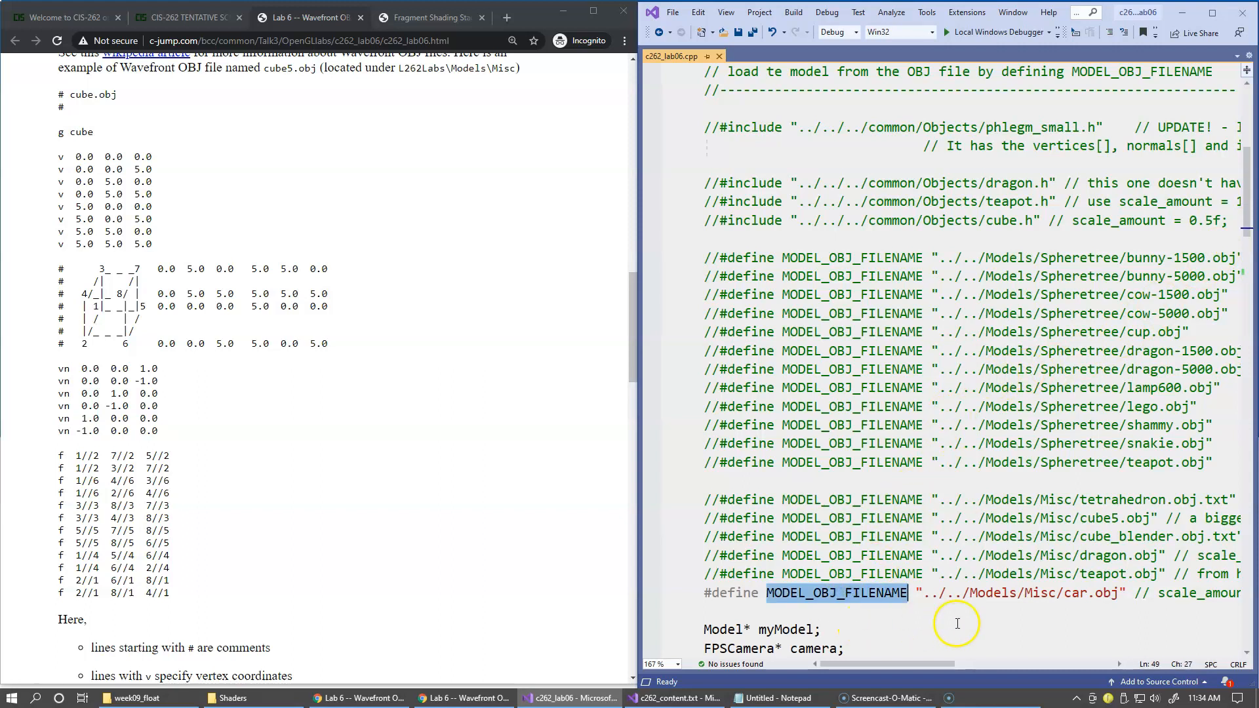
click(919, 593)
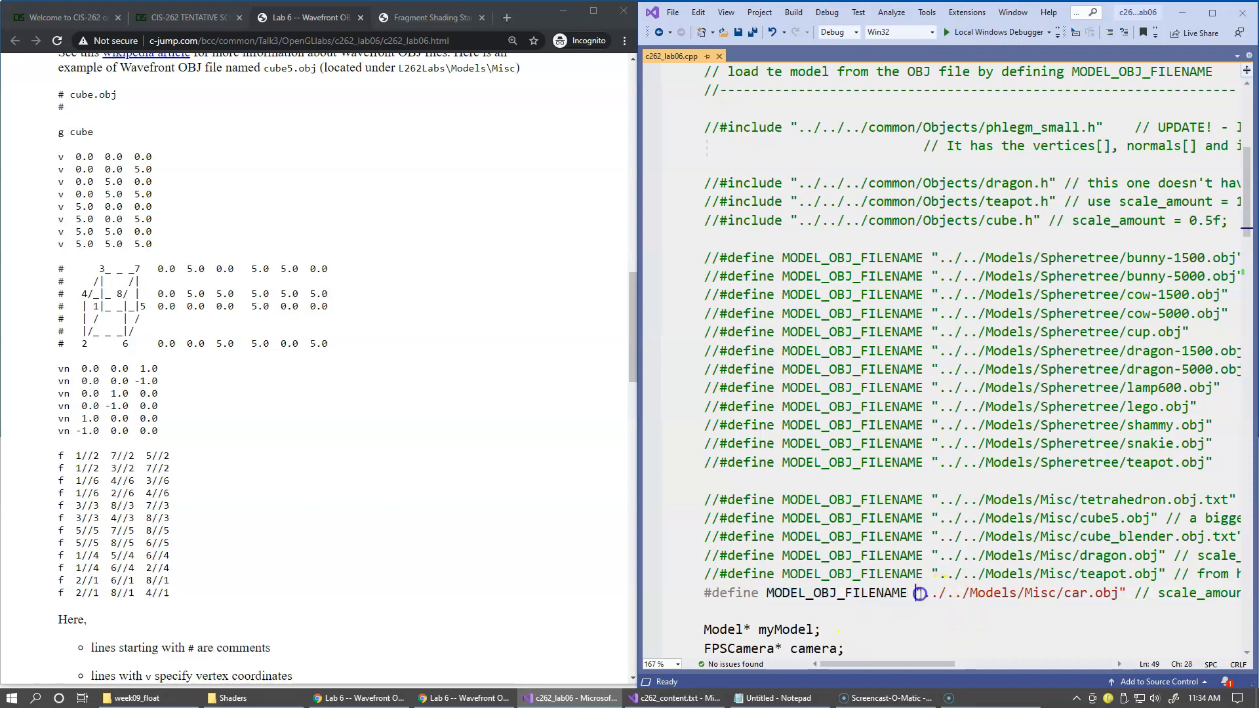
double_click(1020, 593)
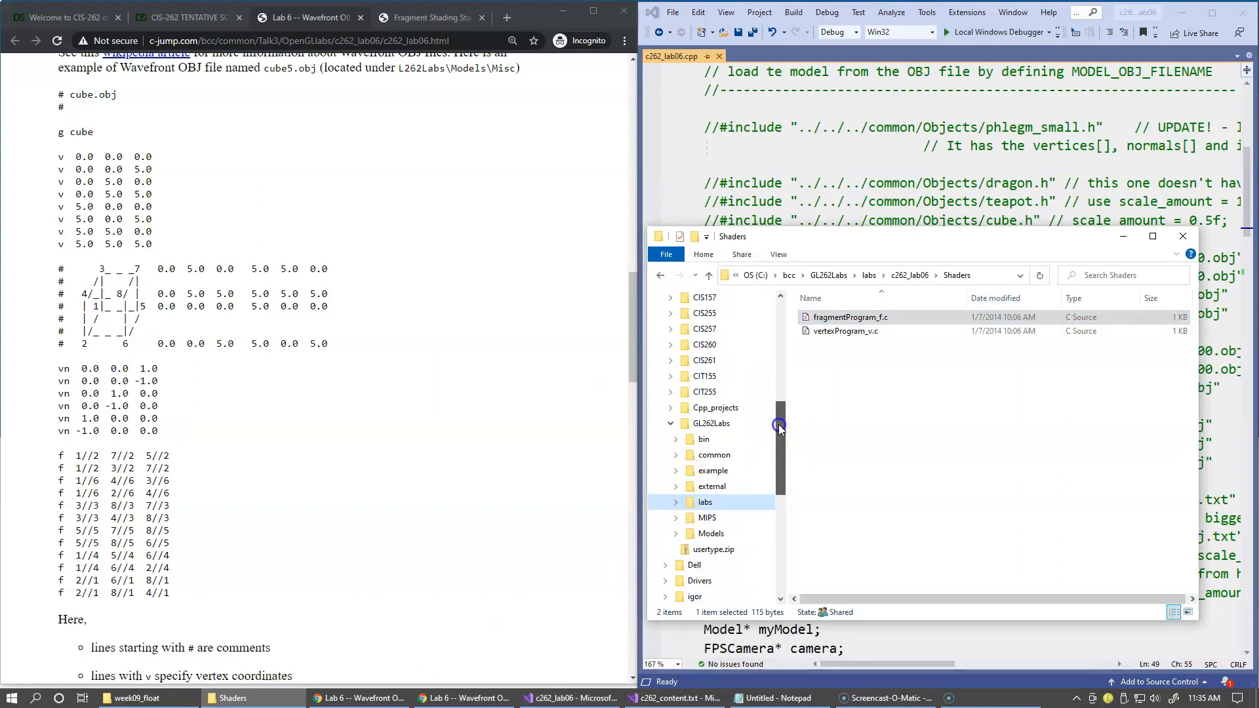
- Browse into GL262Labs > Models > Lab8 > OBJ in File Explorer
click(711, 423)
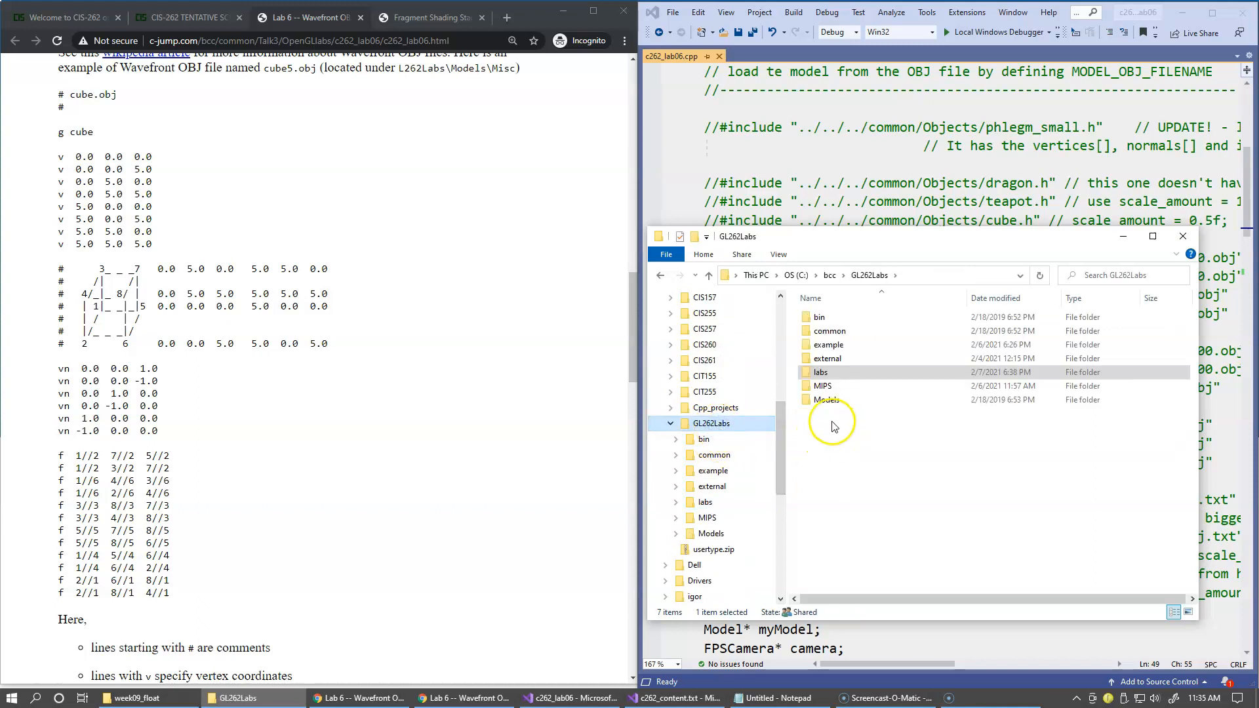
double_click(827, 399)
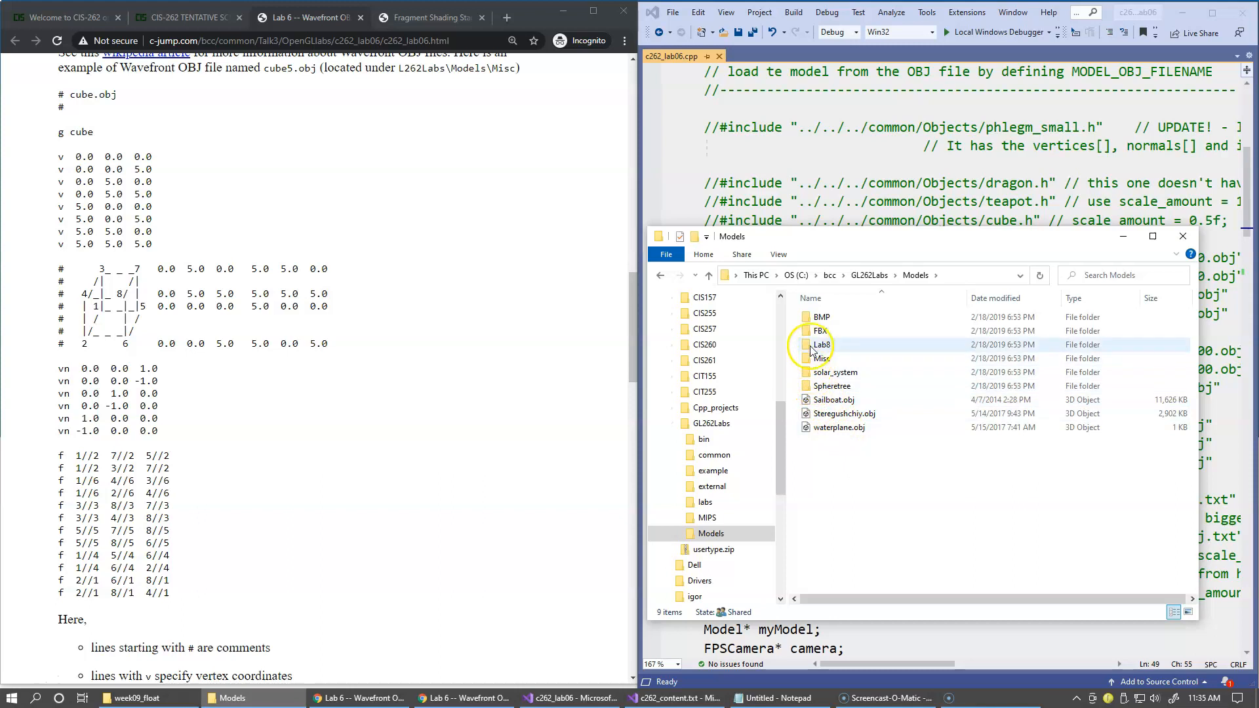
double_click(822, 345)
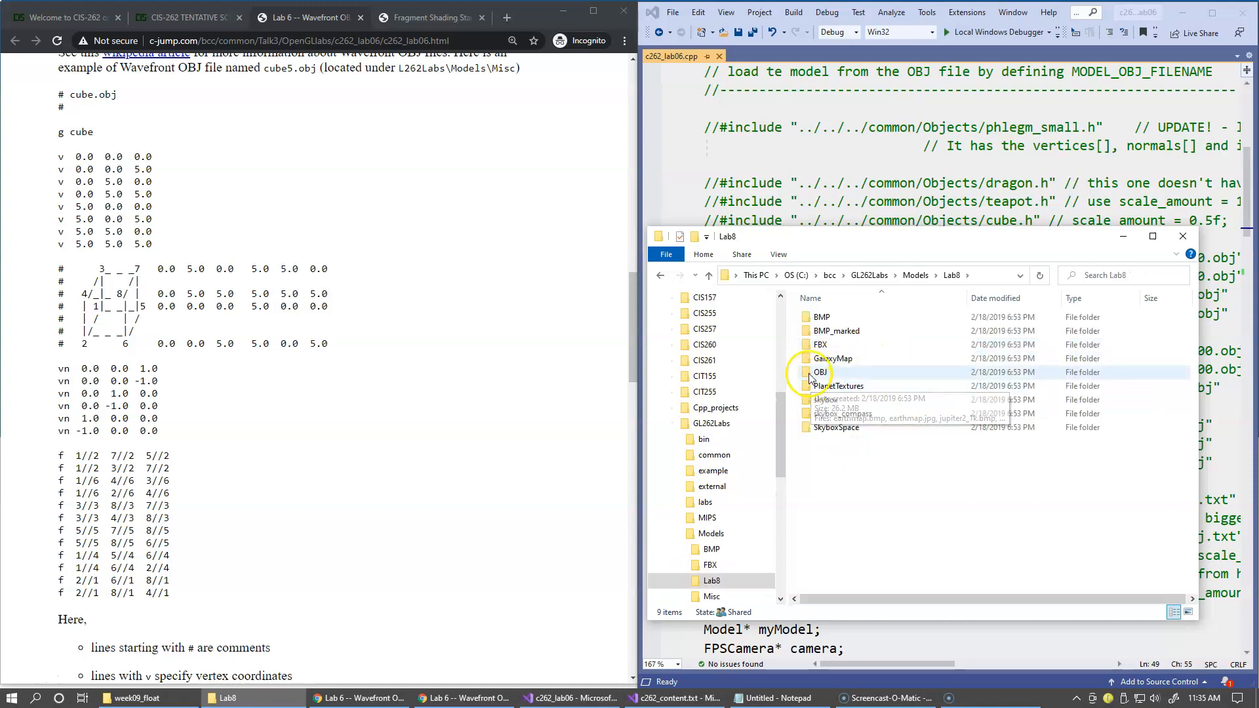
double_click(820, 371)
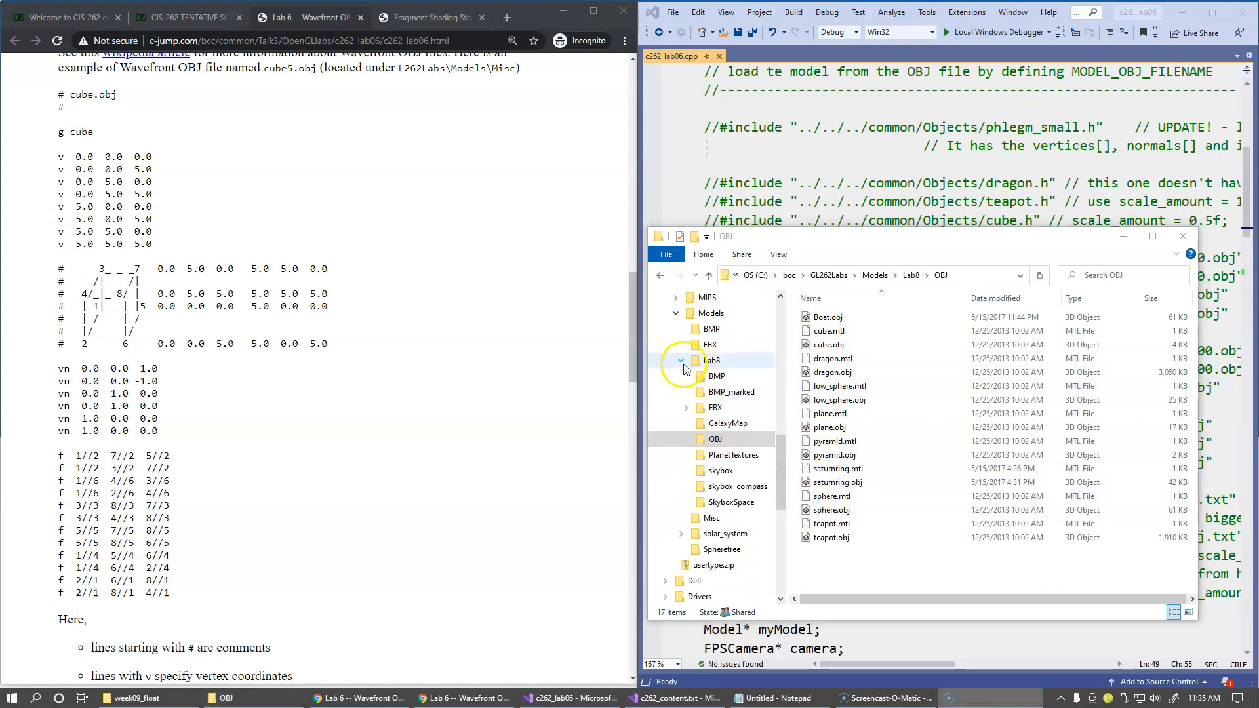
- Browse the Misc, solar_system and Spheretree model folders, ending on Spheretree's OBJ files
click(710, 377)
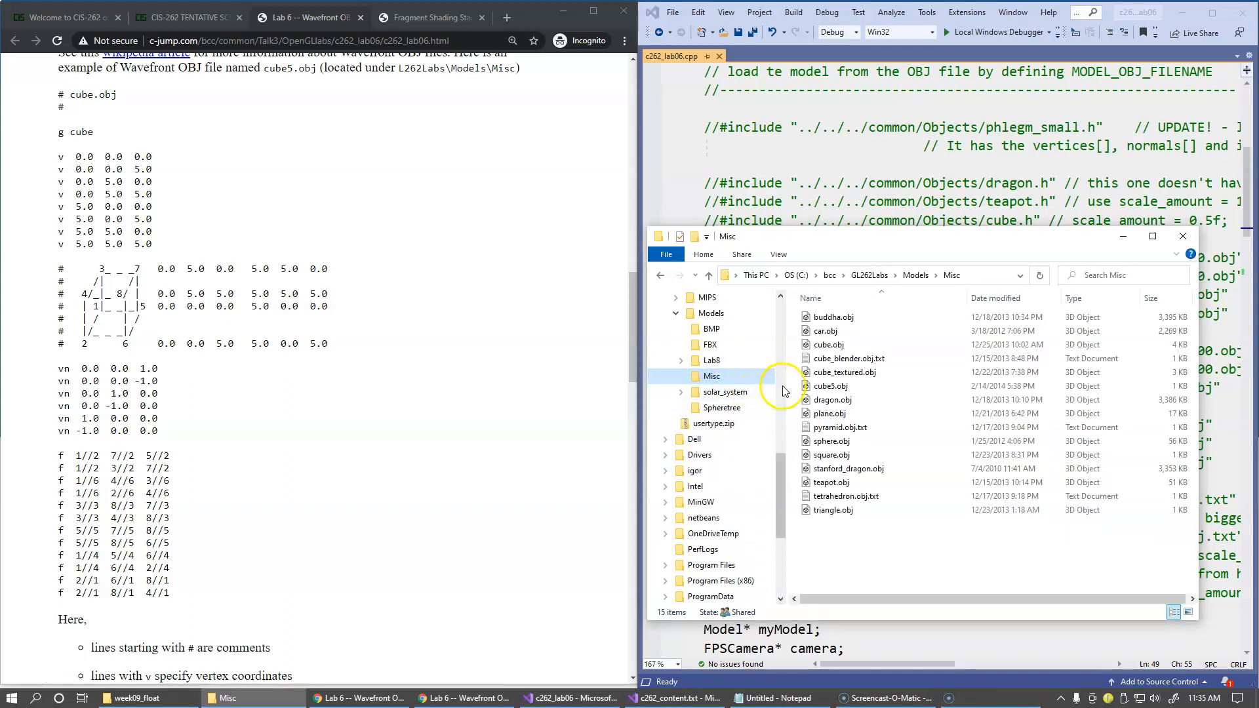
click(847, 468)
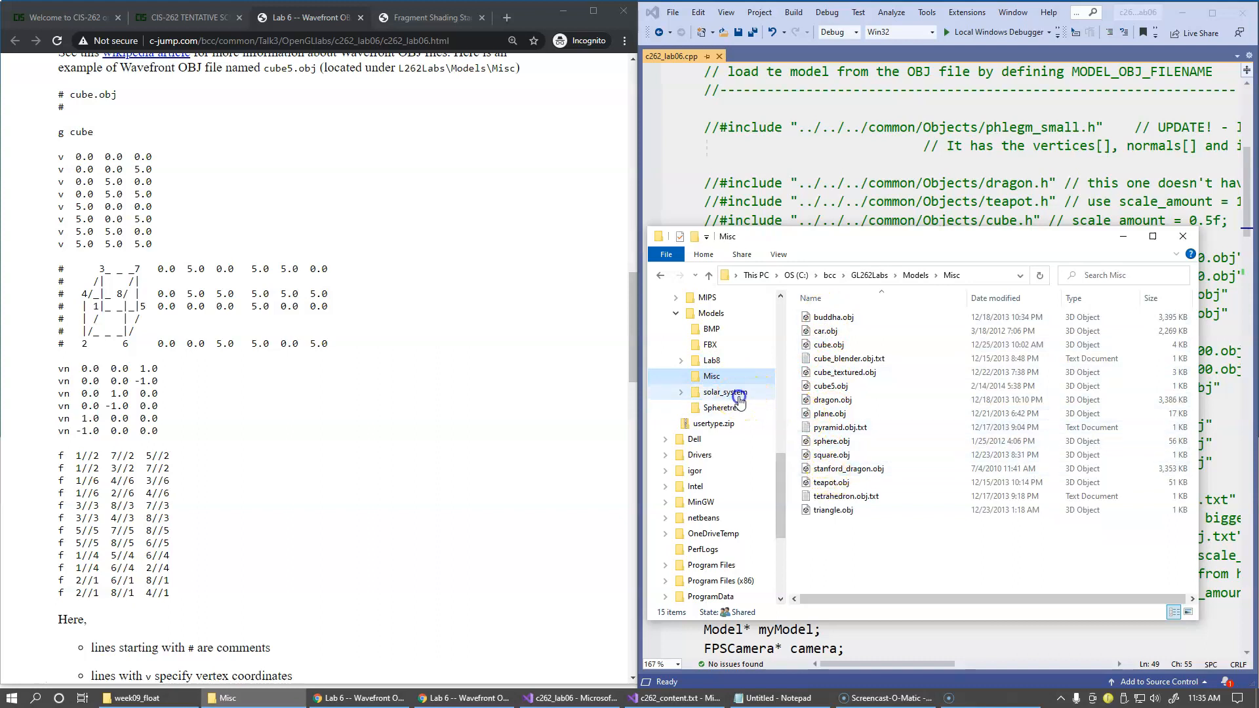
click(724, 393)
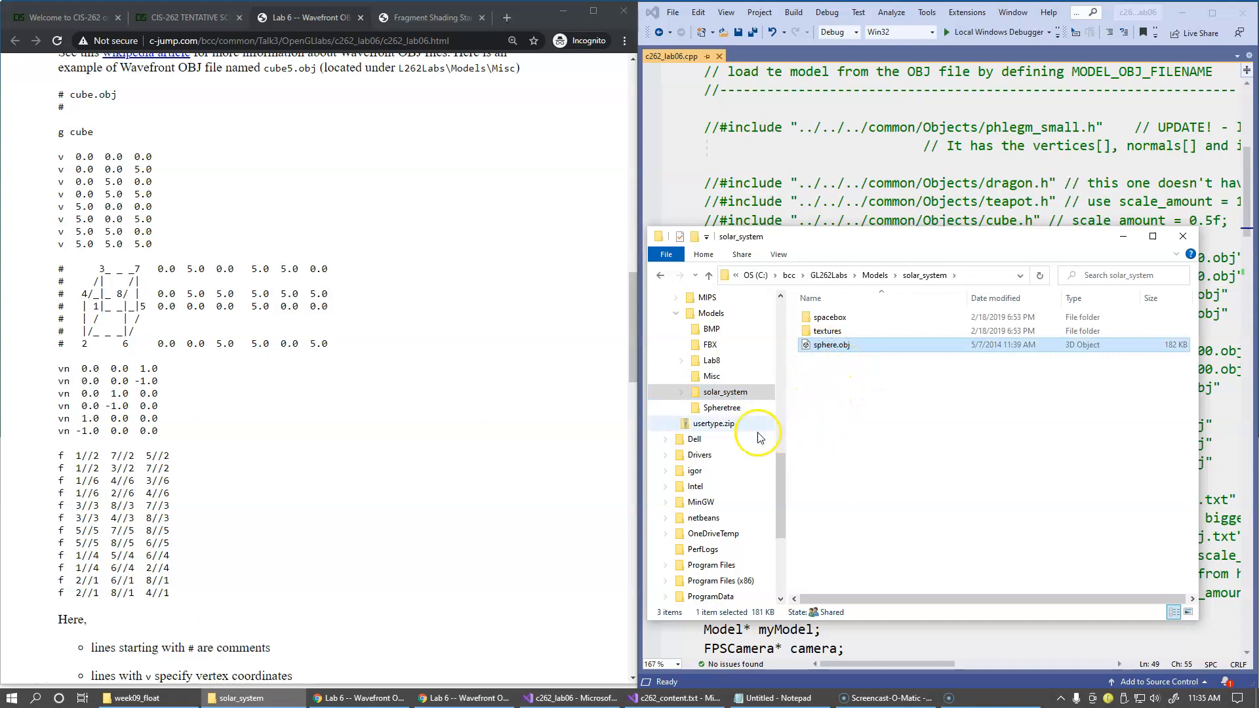
click(721, 407)
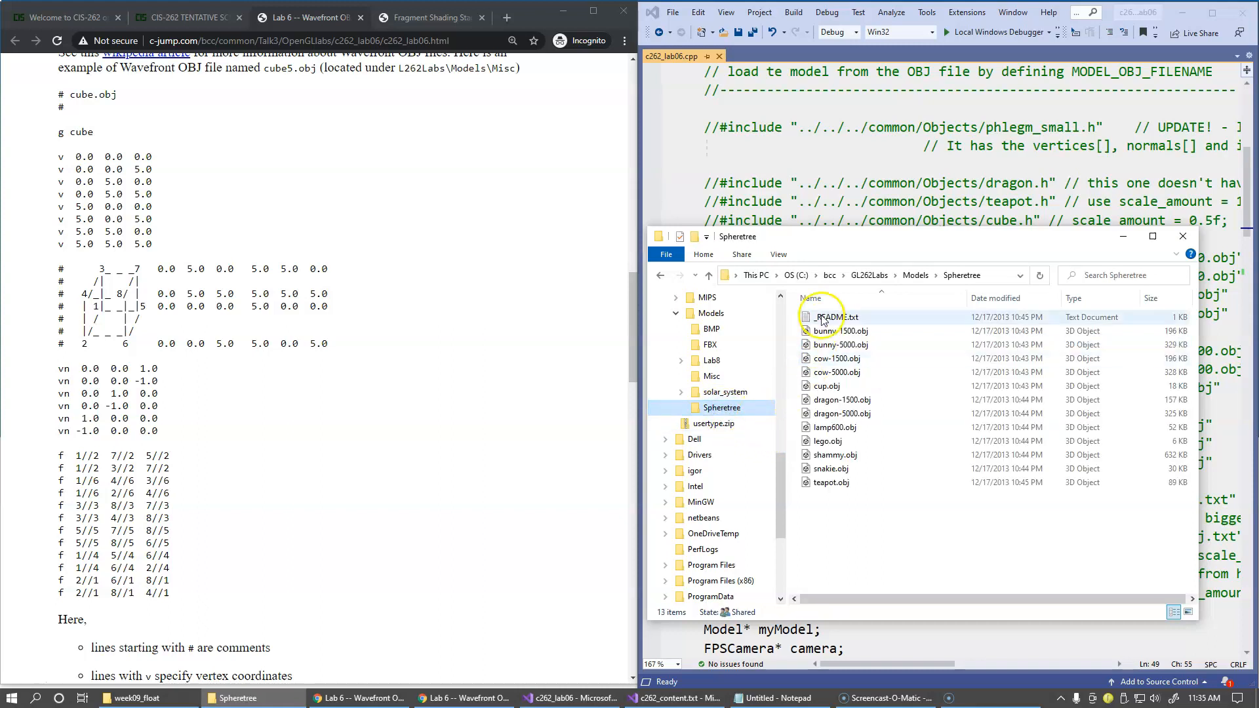
click(825, 518)
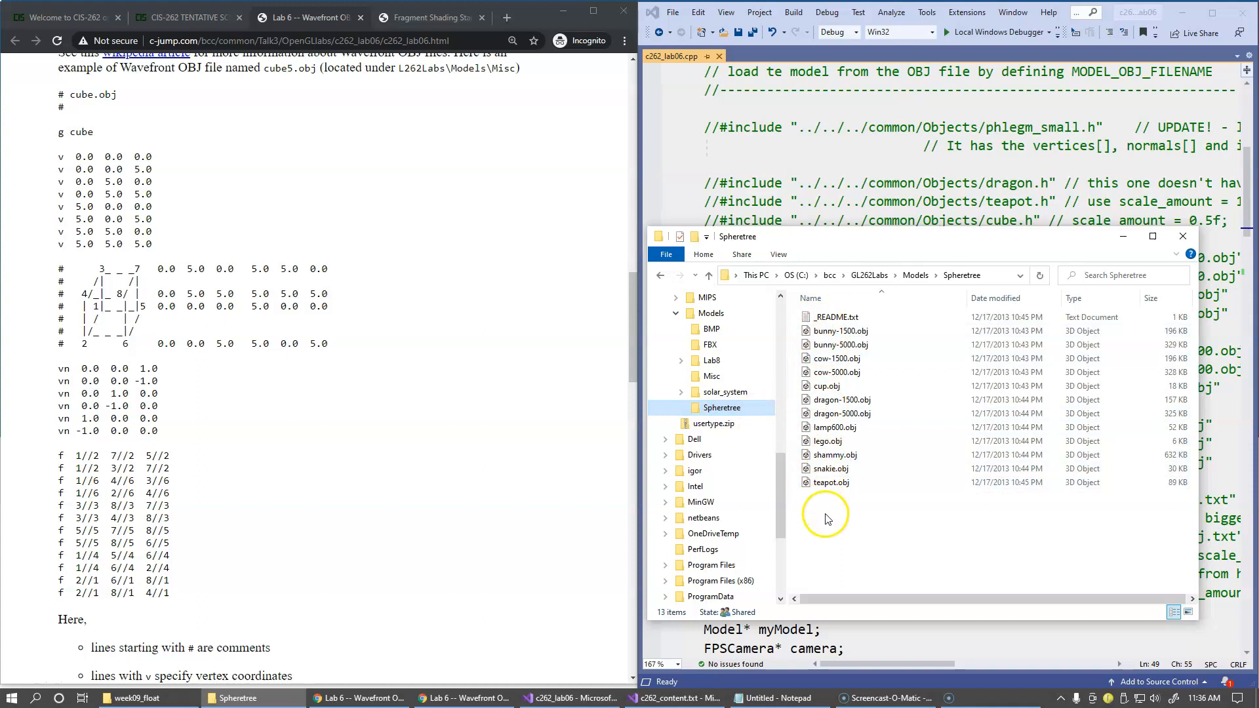